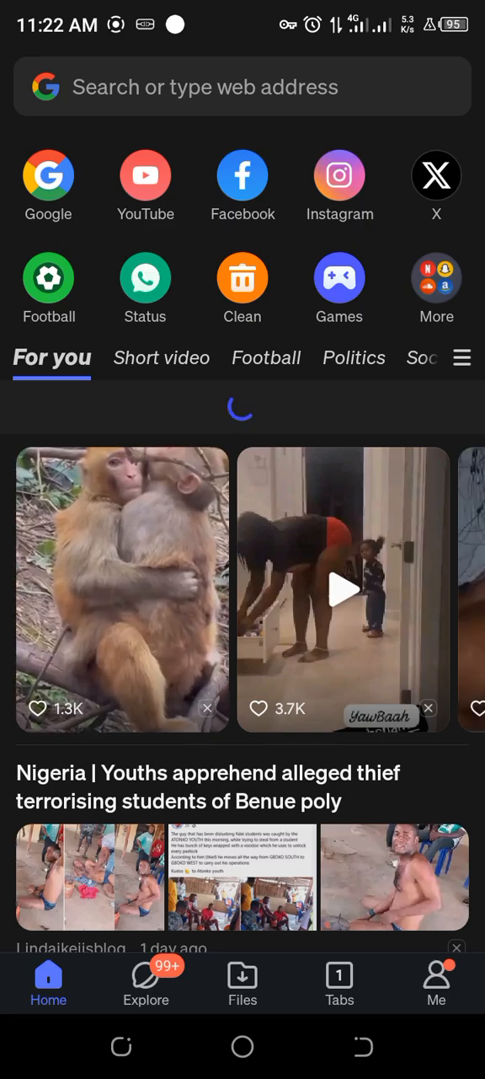
- Search for 'sshmax' from the address bar to reach the SSHMax site
click(242, 87)
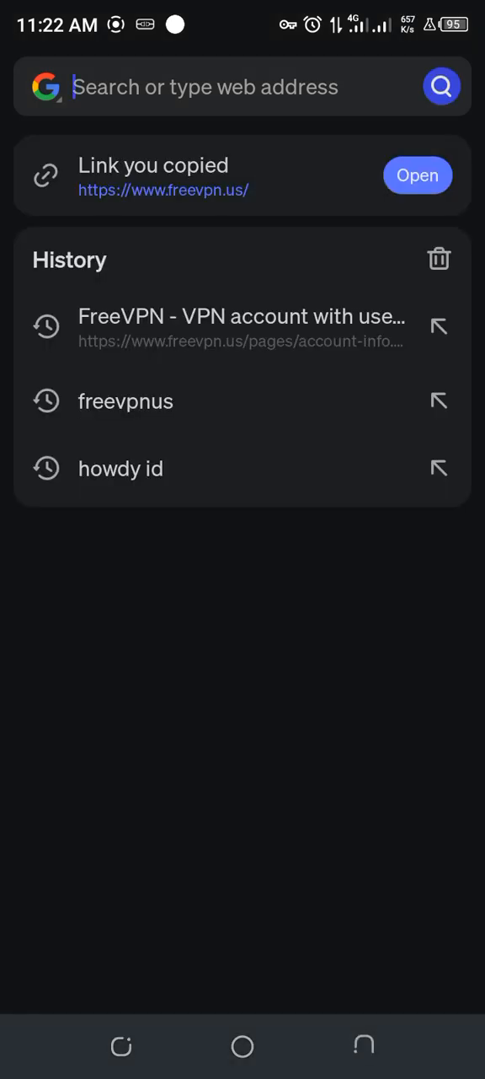
text(ss)
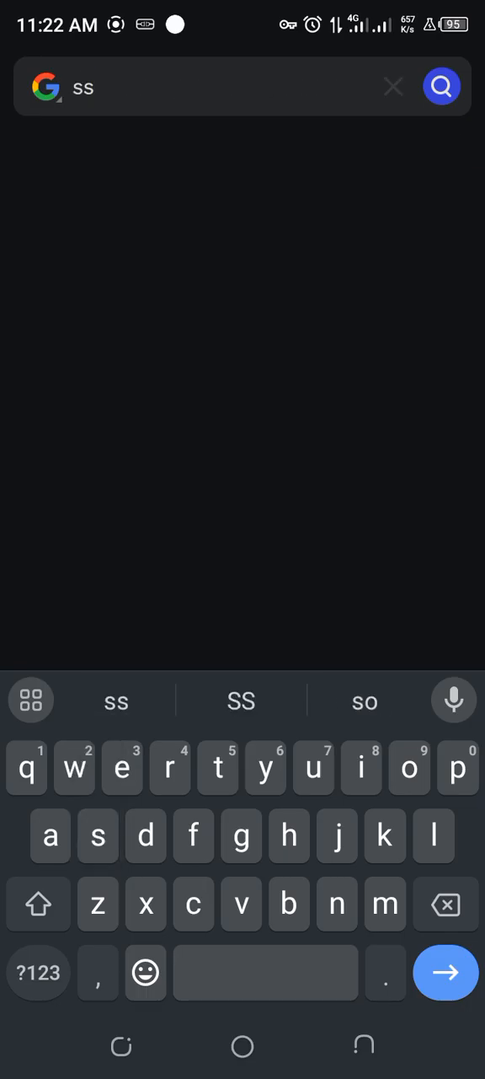
text(hm)
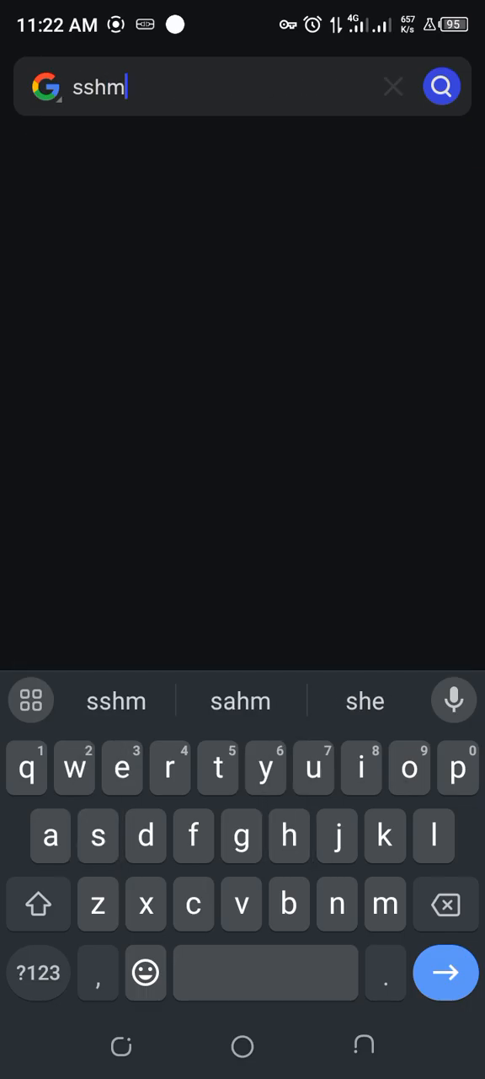
text(ax)
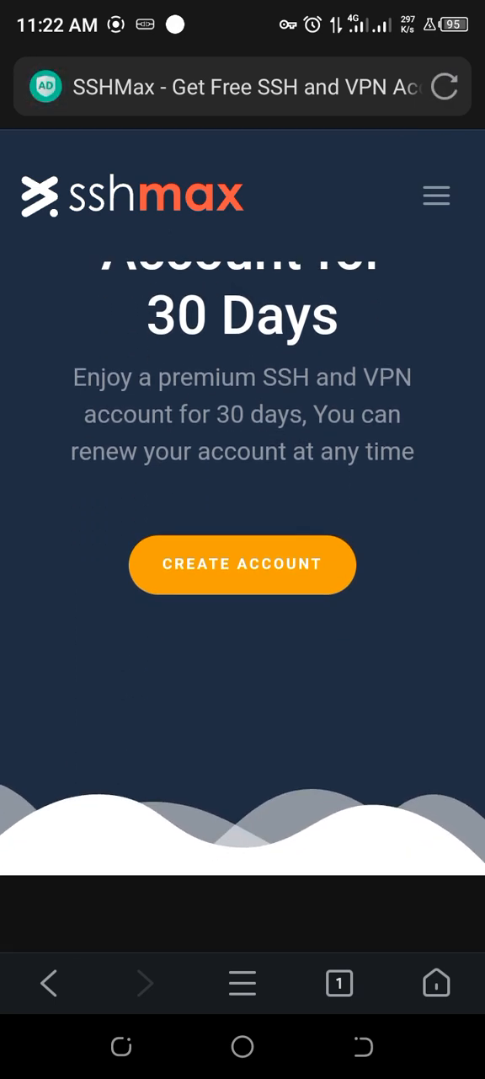
- Go to the OpenVPN accounts page and select the Iceland location to list its servers
click(435, 196)
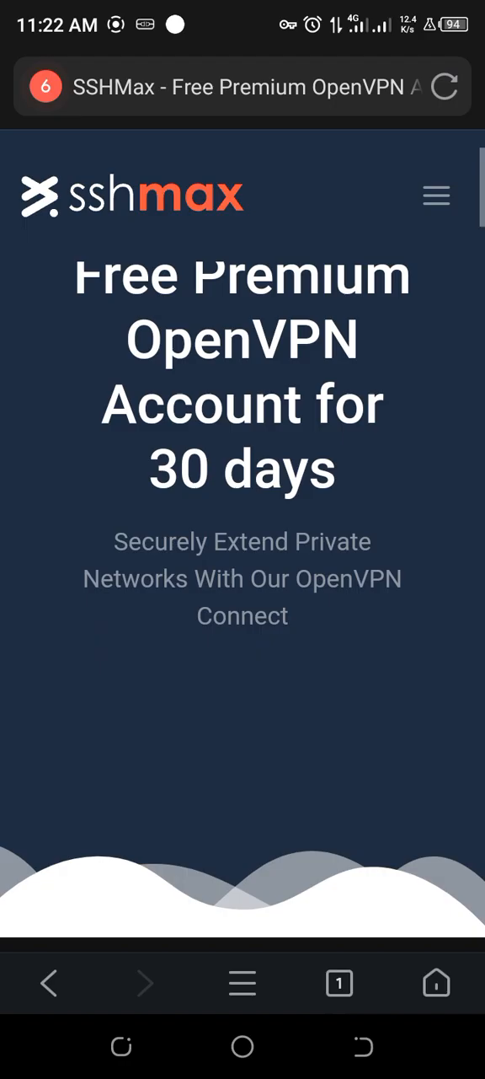
scroll(down, 3)
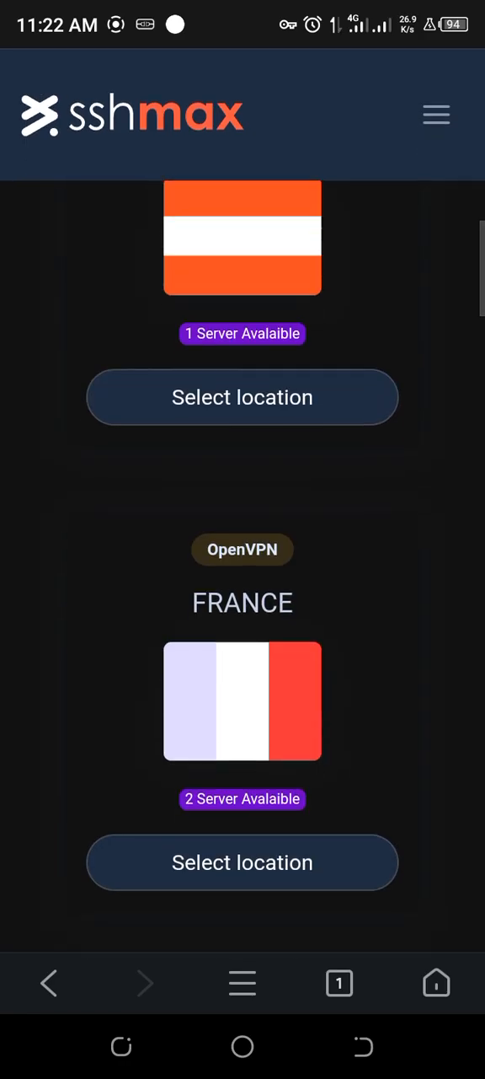
scroll(down, 3)
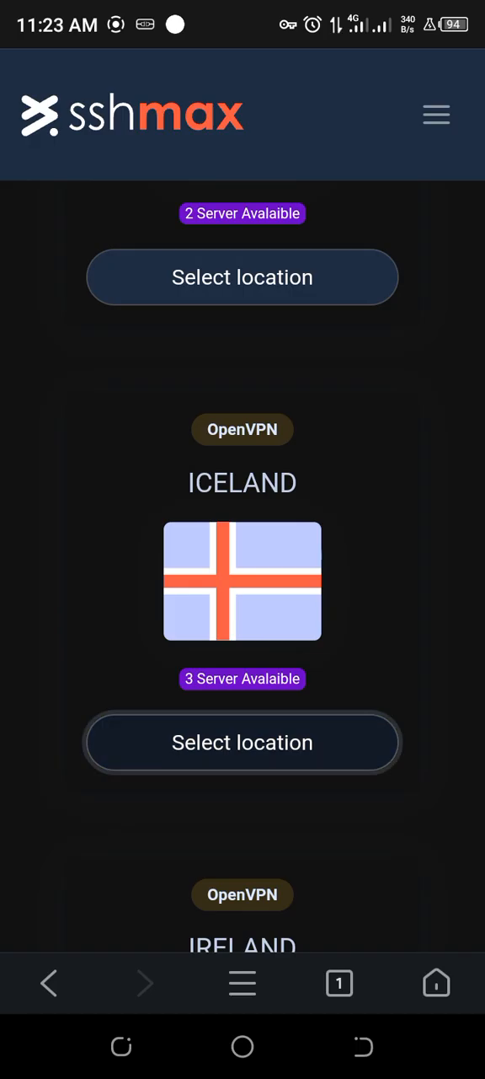
click(242, 741)
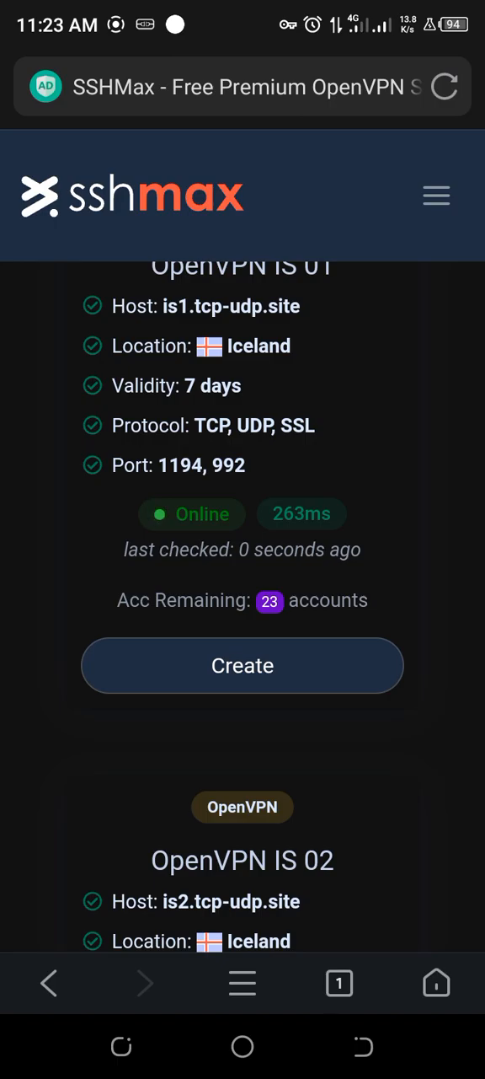
scroll(down, 3)
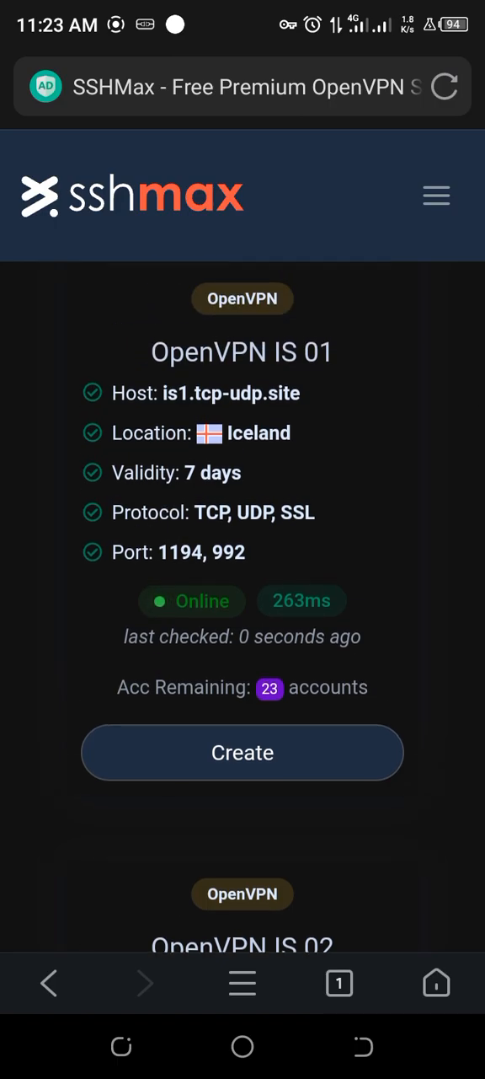
- Start creating an account on OpenVPN IS 01 with username MasterPlan8
click(243, 752)
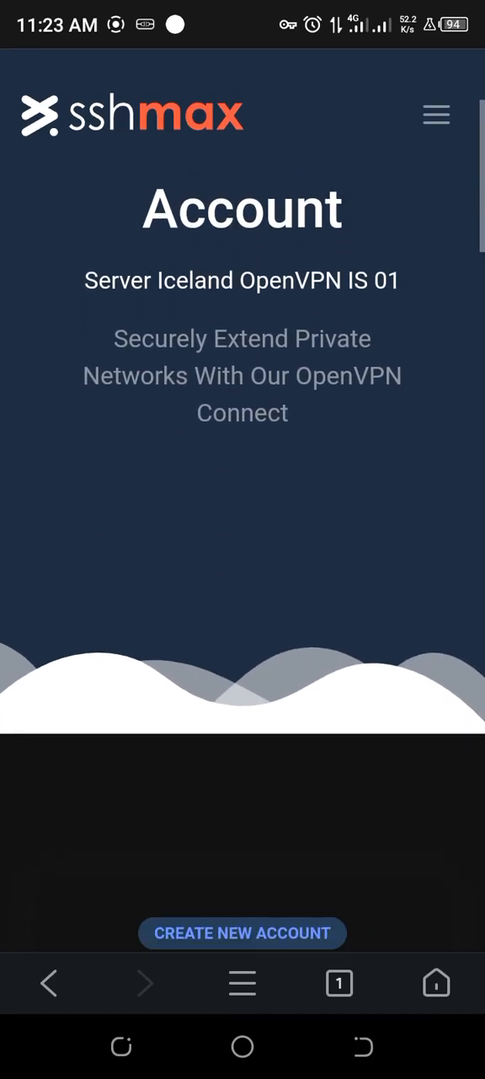
scroll(down, 3)
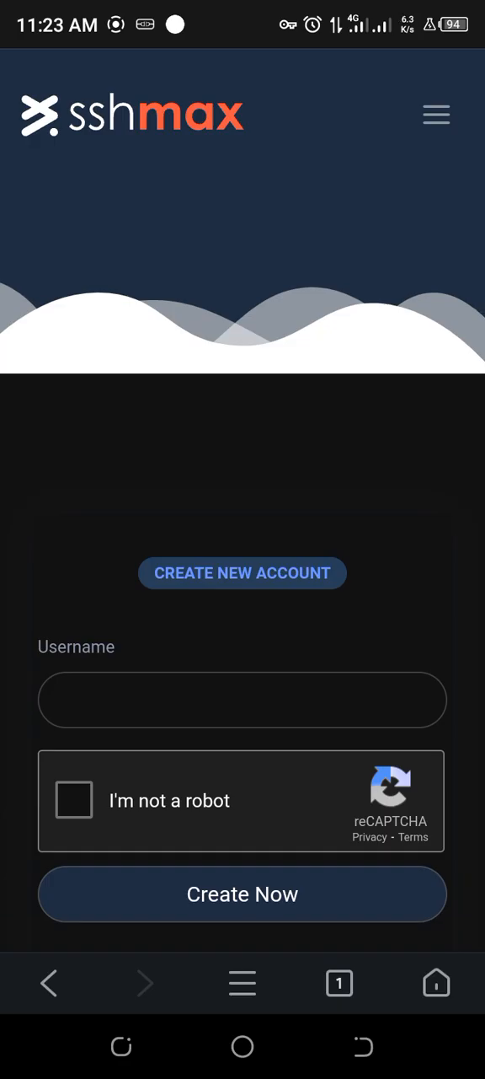
click(242, 699)
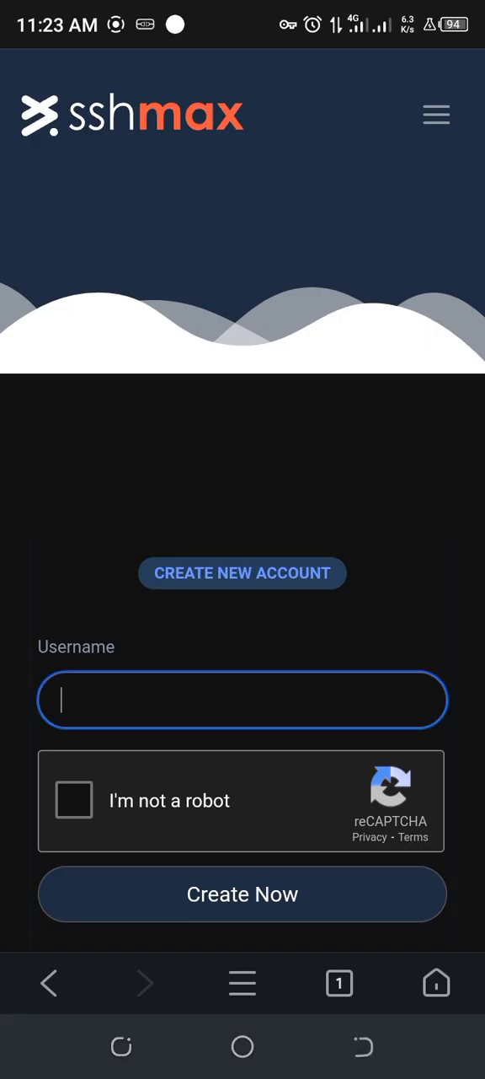
click(243, 699)
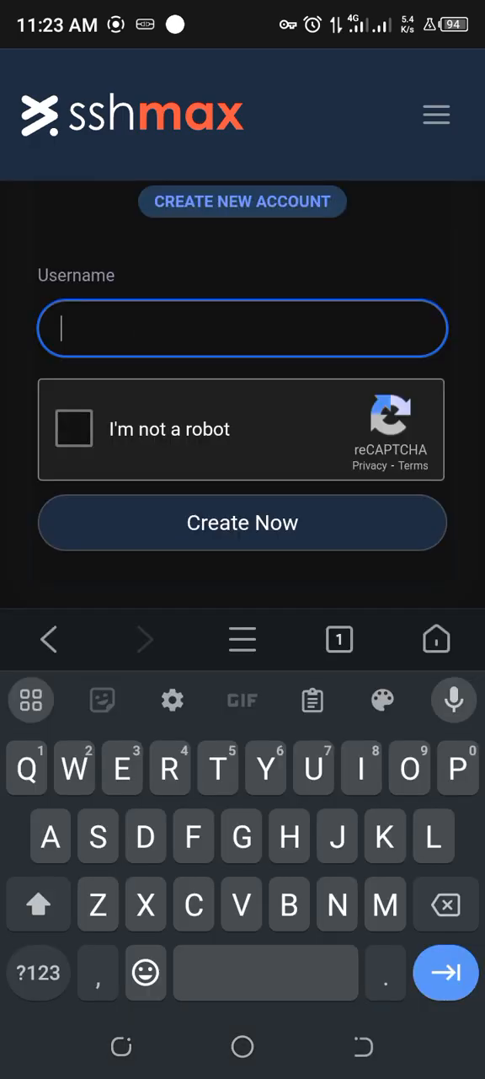
text(Mas)
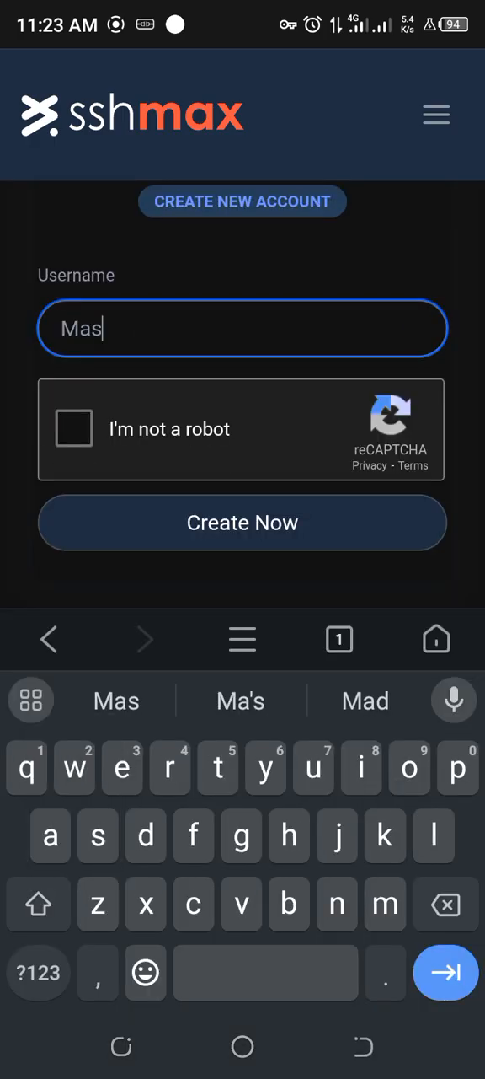
text(ter)
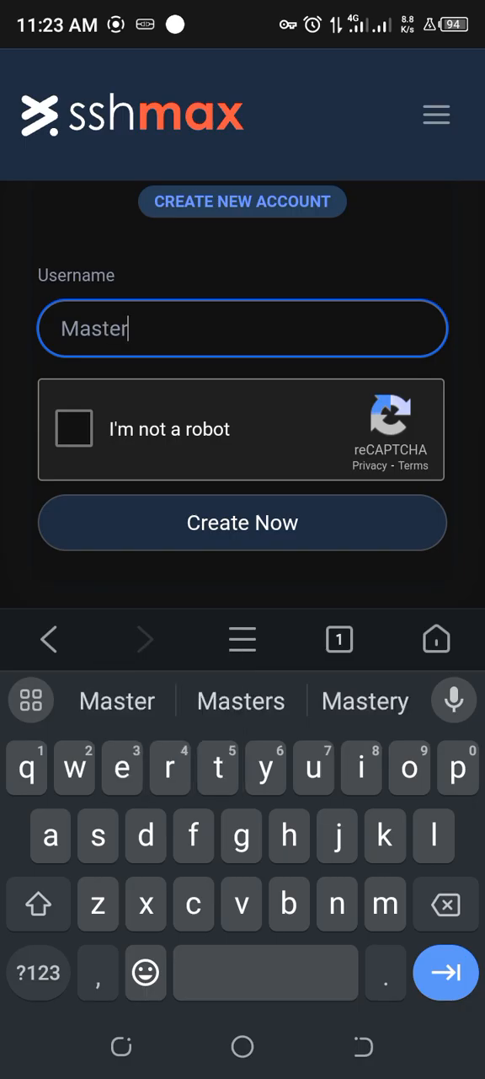
text(P)
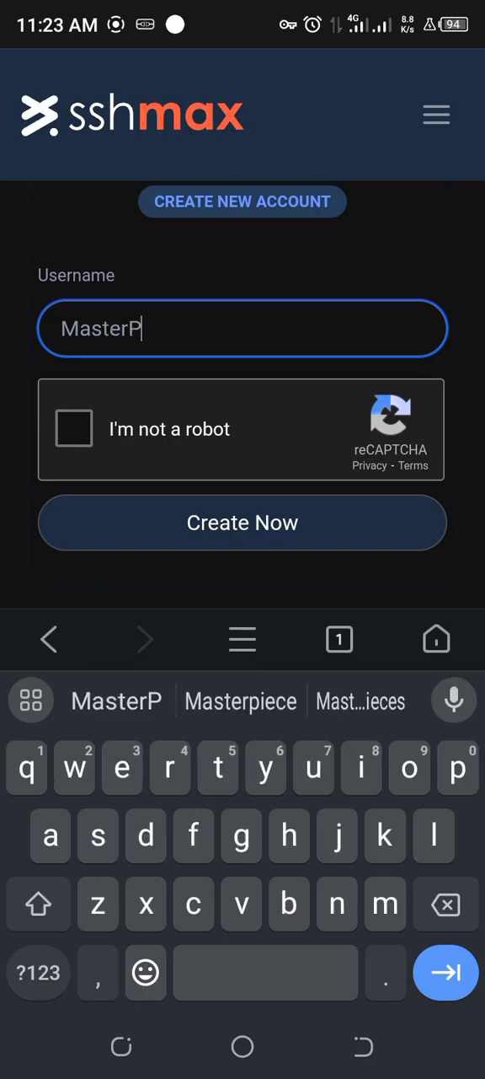
text(lan)
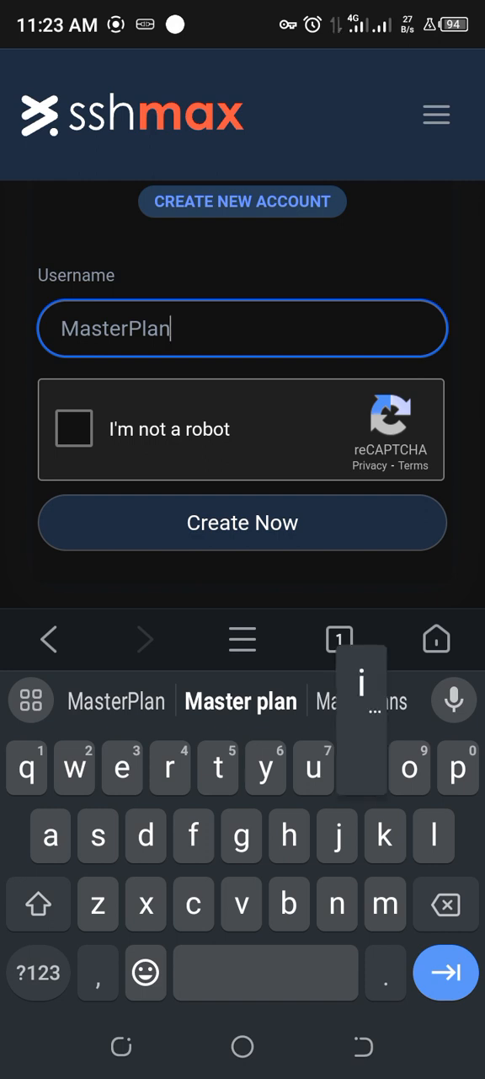
text(8)
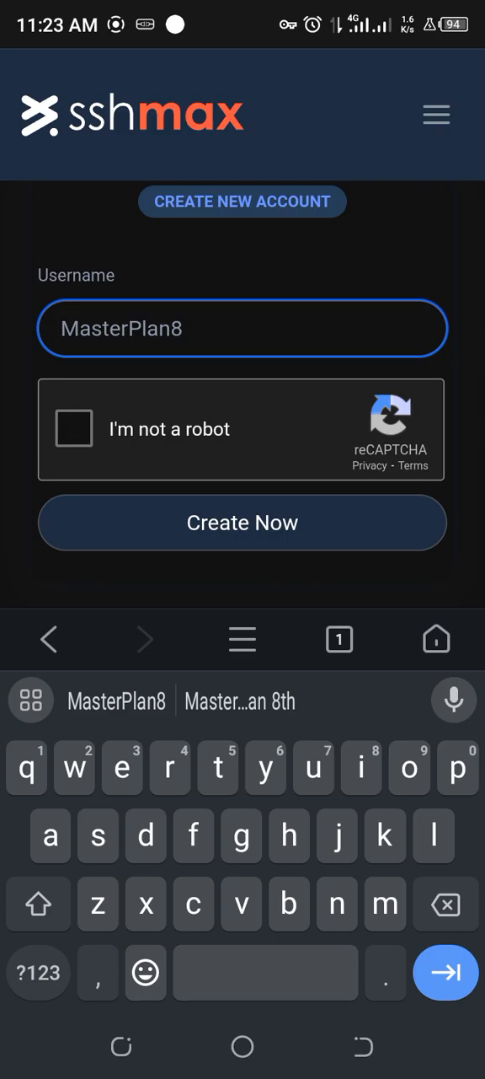
- Pass the not-a-robot reCAPTCHA and submit the account form
click(74, 428)
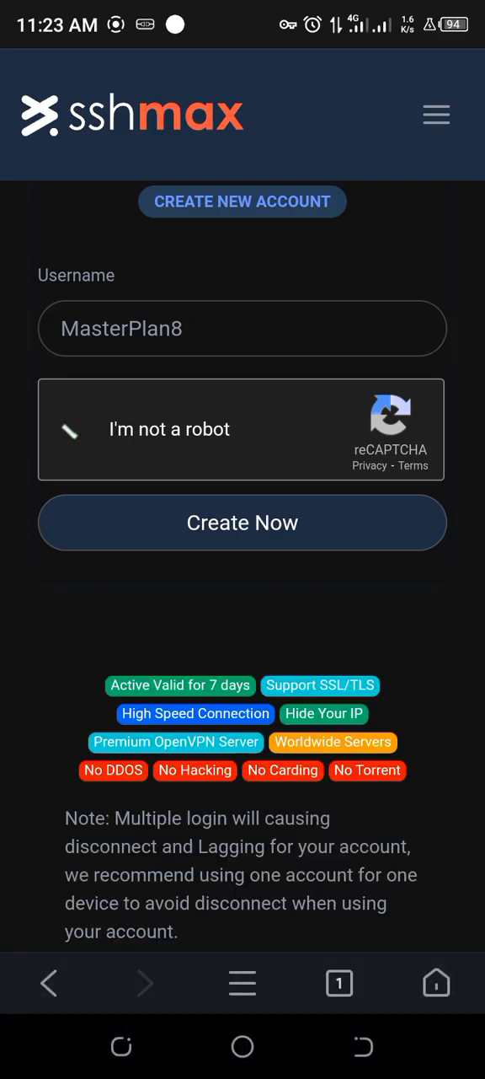
click(77, 428)
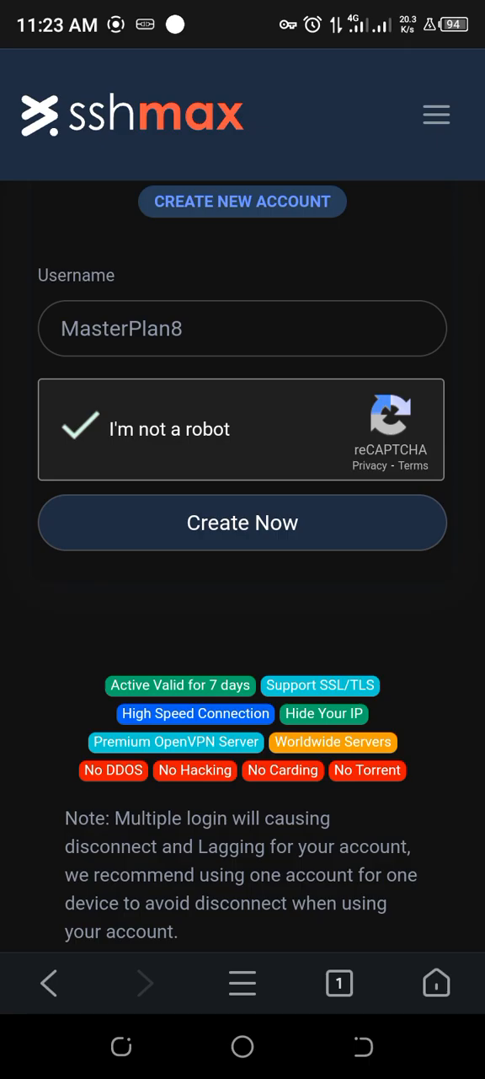
click(243, 523)
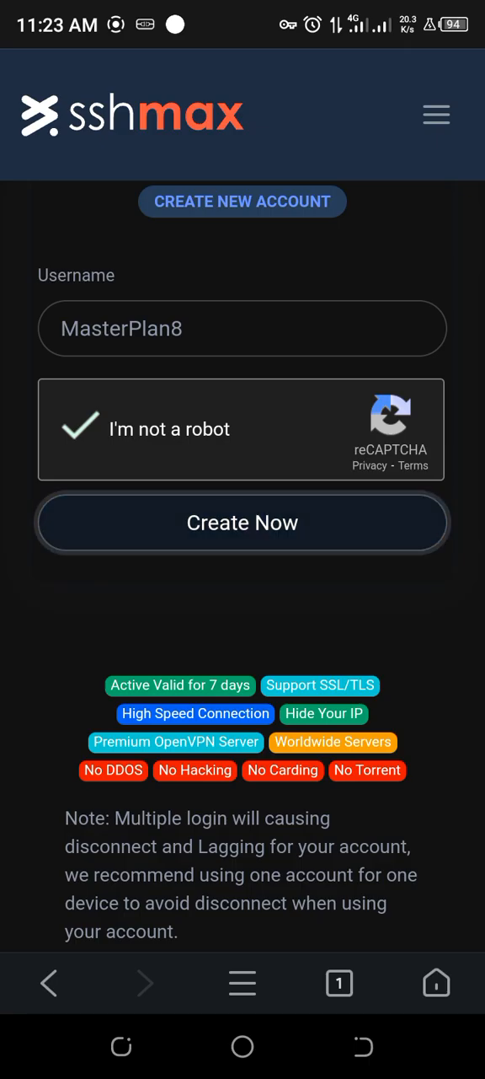
- Create the Iceland OpenVPN account and download its UDP .ovpn config file
click(243, 523)
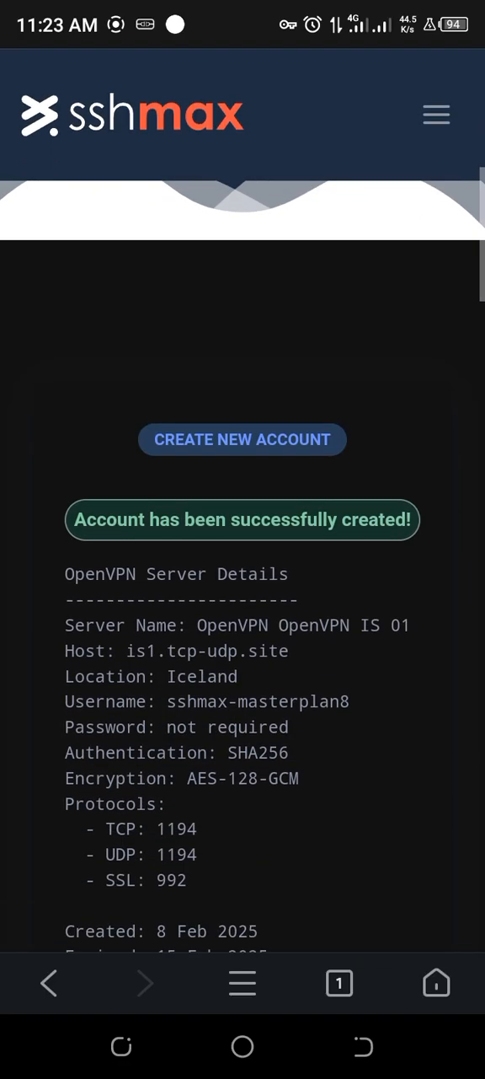
scroll(down, 3)
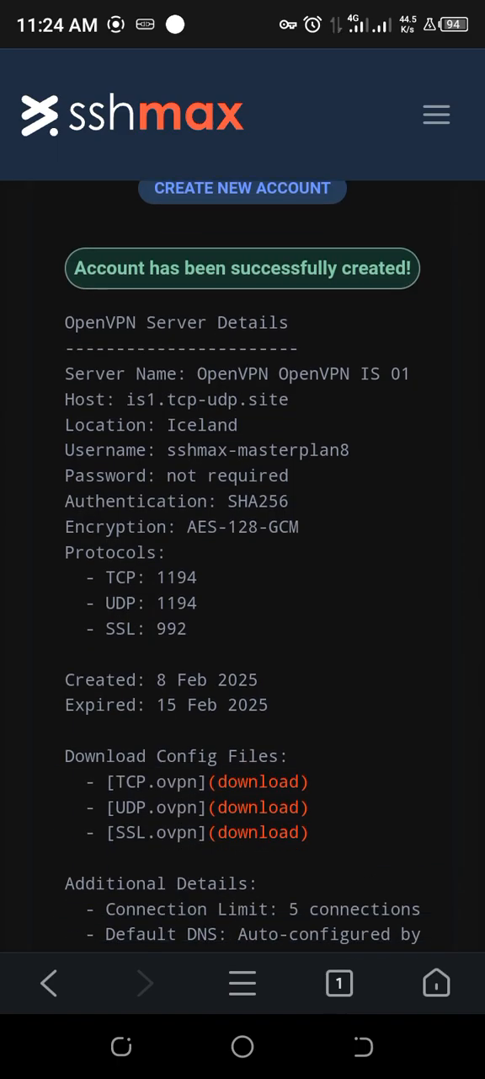
scroll(down, 3)
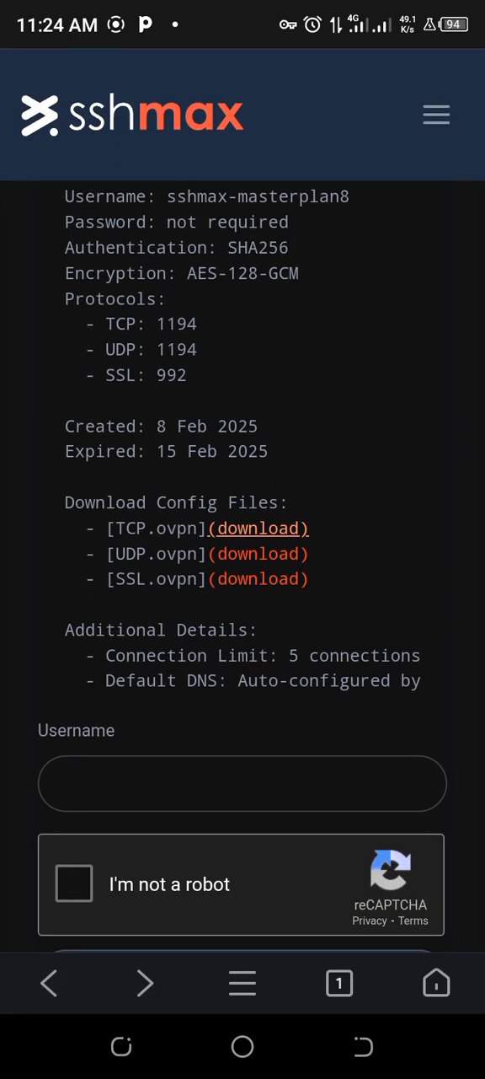
click(259, 528)
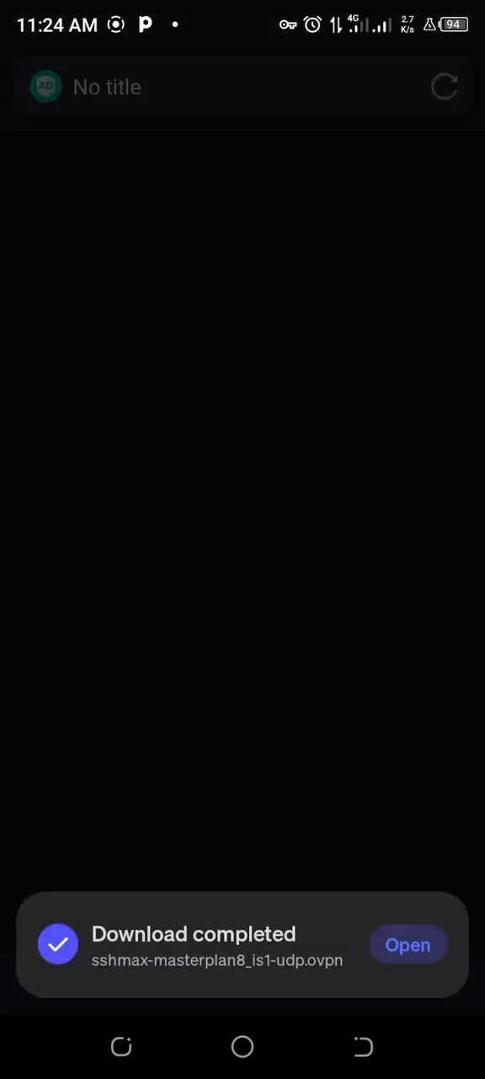
- Leave the browser via its menu and scroll through the installed apps list
click(407, 944)
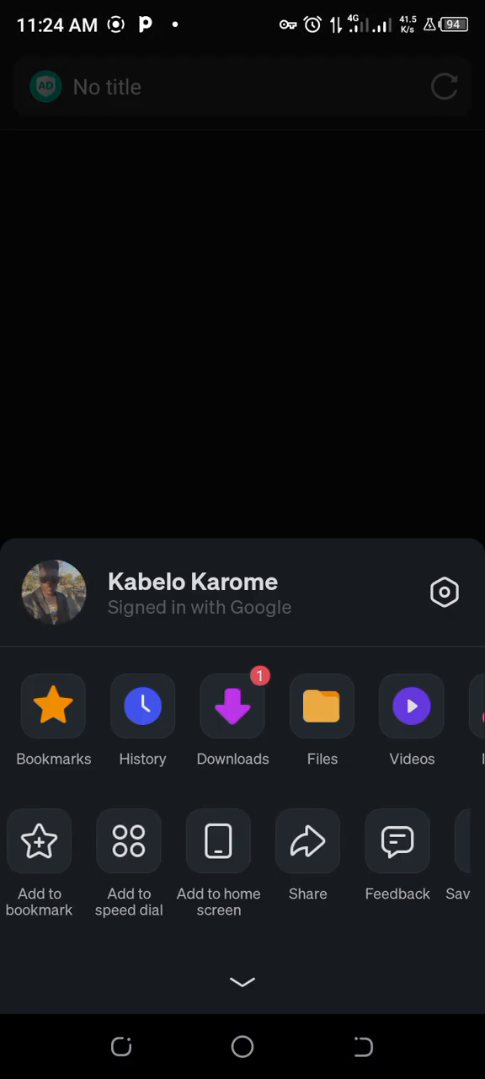
click(233, 706)
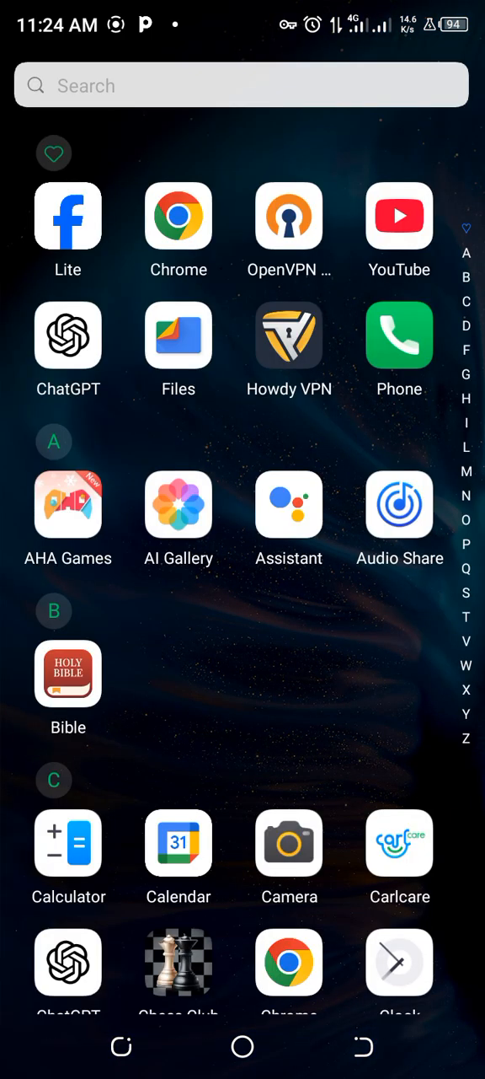
scroll(down, 3)
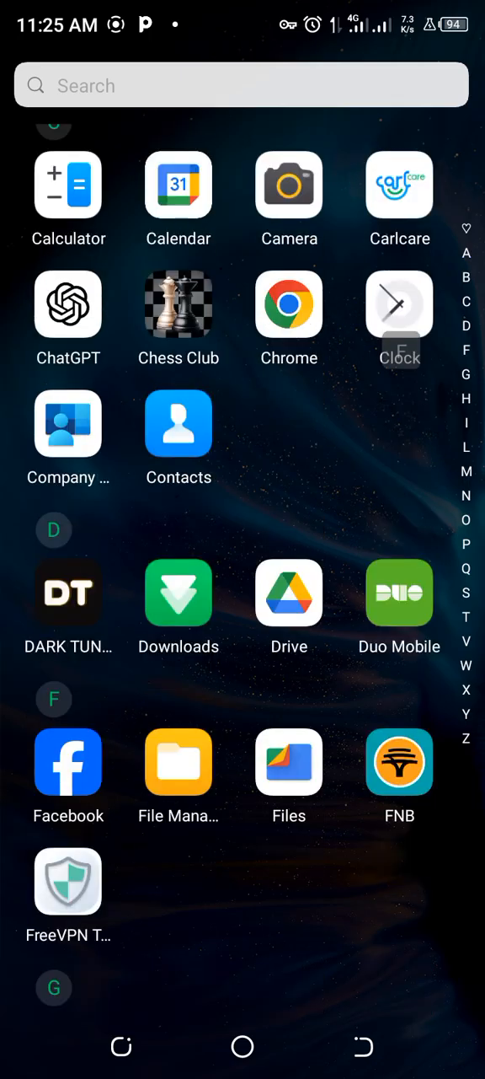
scroll(down, 3)
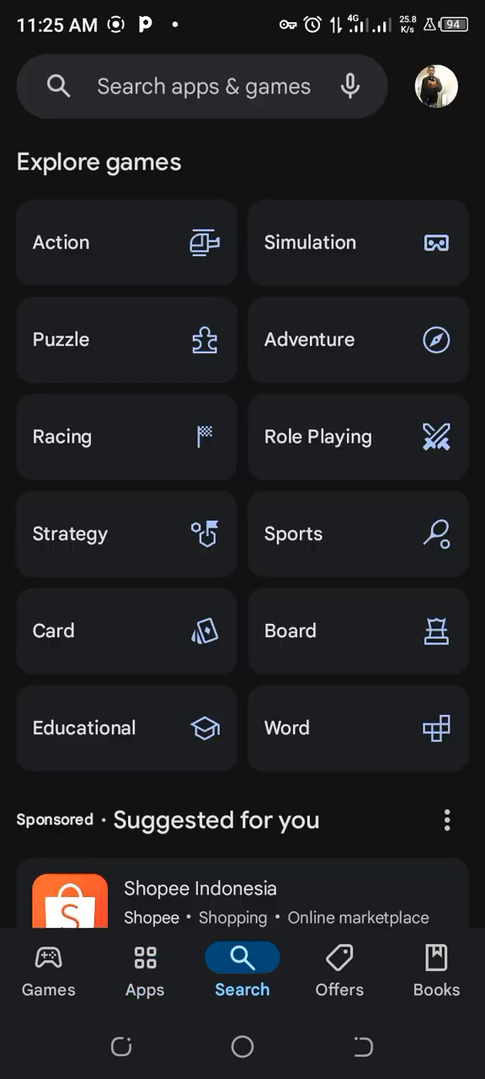
- Search Play Store for 'text editor' and view the installed QuickEdit Text Editor app
text(text)
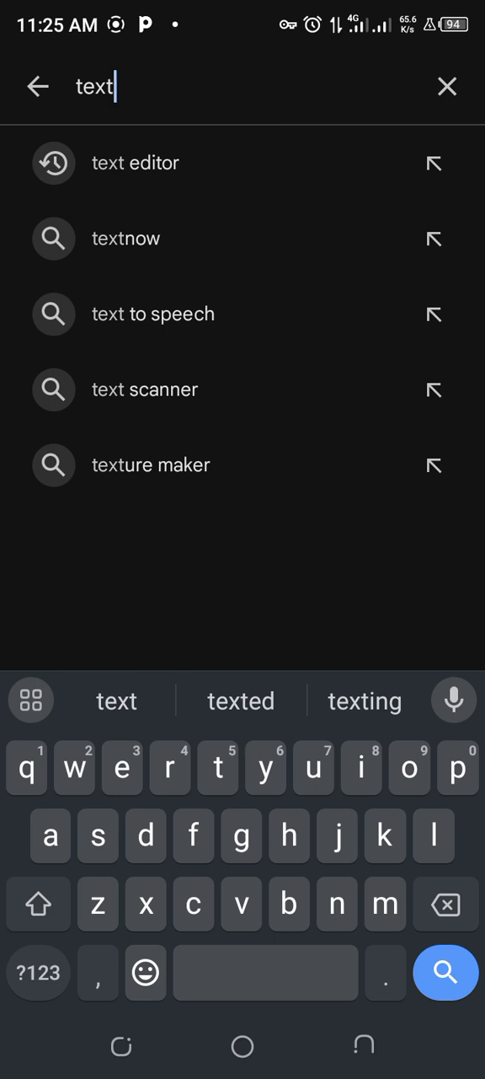
click(135, 161)
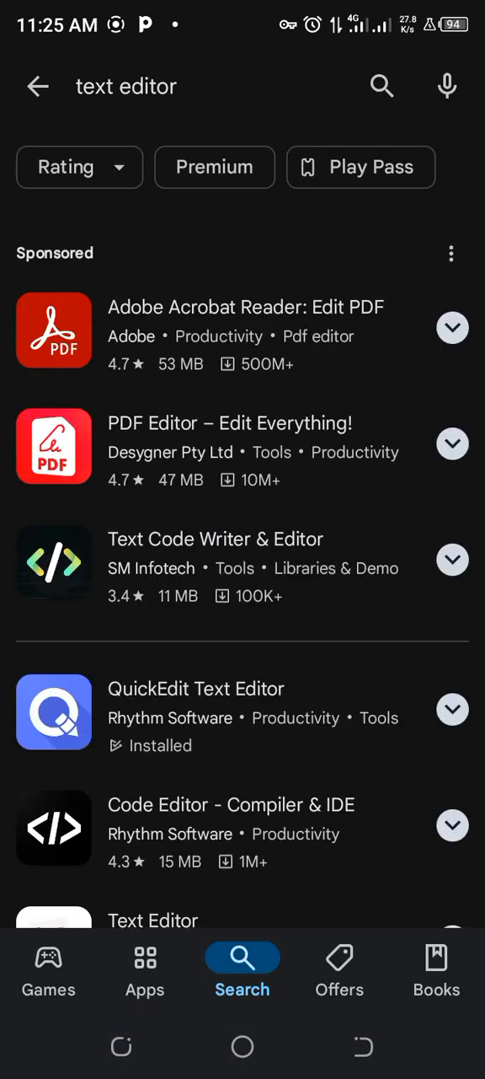
scroll(down, 3)
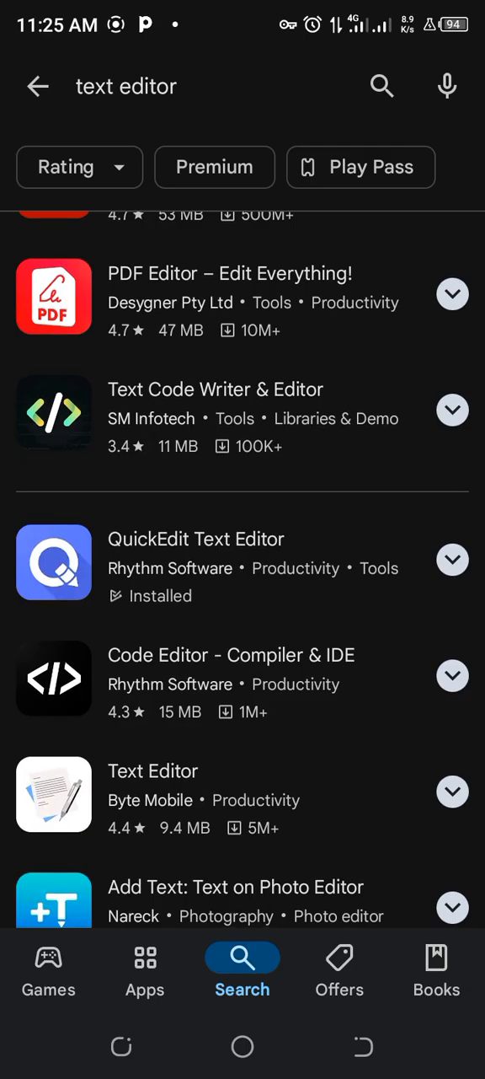
click(195, 539)
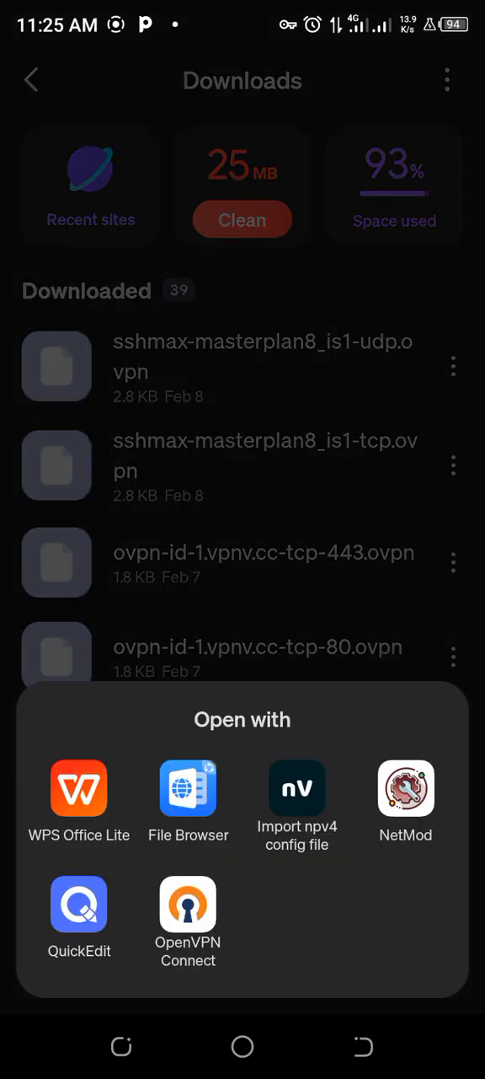
- Open sshmax-masterplan8_is1-tcp.ovpn from Downloads with QuickEdit
click(79, 904)
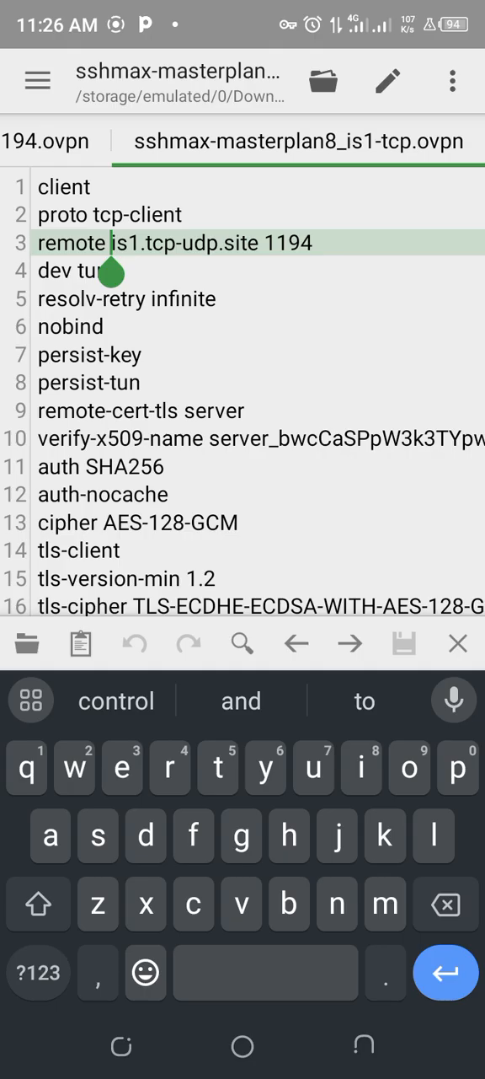
- Edit line 3 so the remote host reads mail.ooze.co.bw.is1.tcp-udp.site
text(mail.)
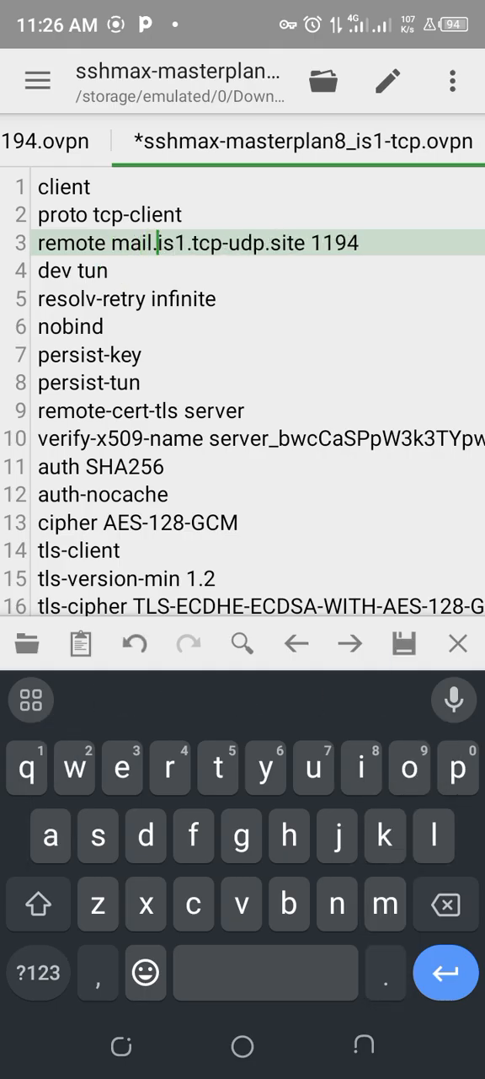
text(ooze.co.be)
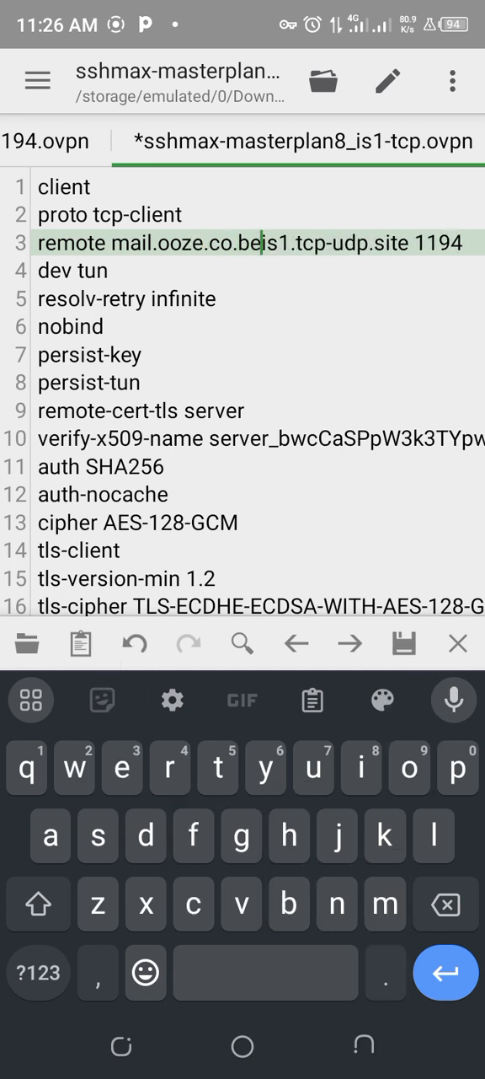
text(w.)
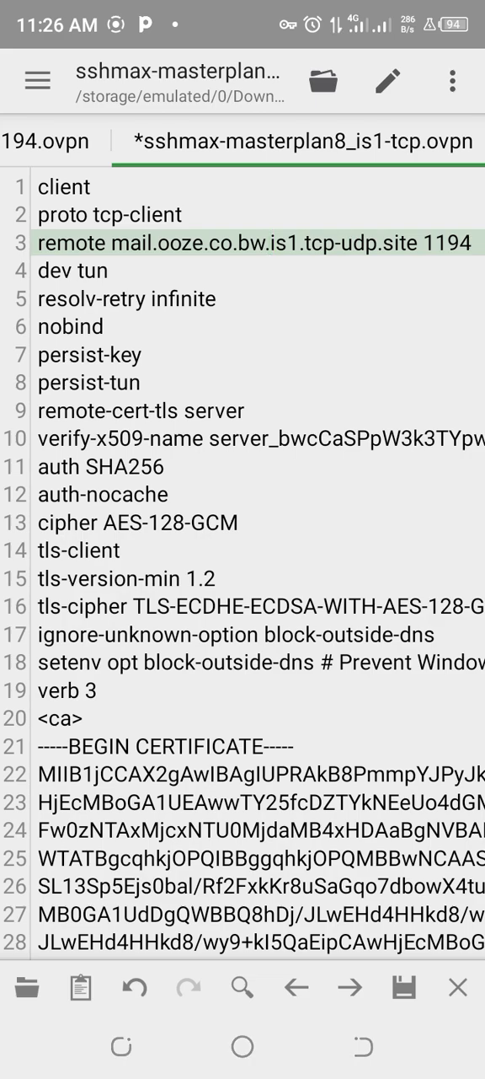
click(271, 243)
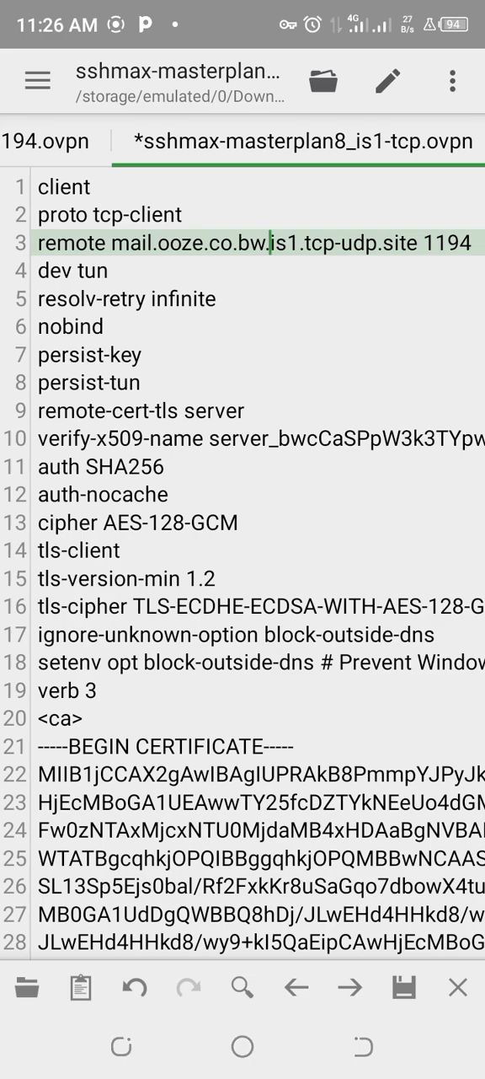
- Save the edited TCP config, dismiss the confirmation and start leaving QuickEdit
click(404, 988)
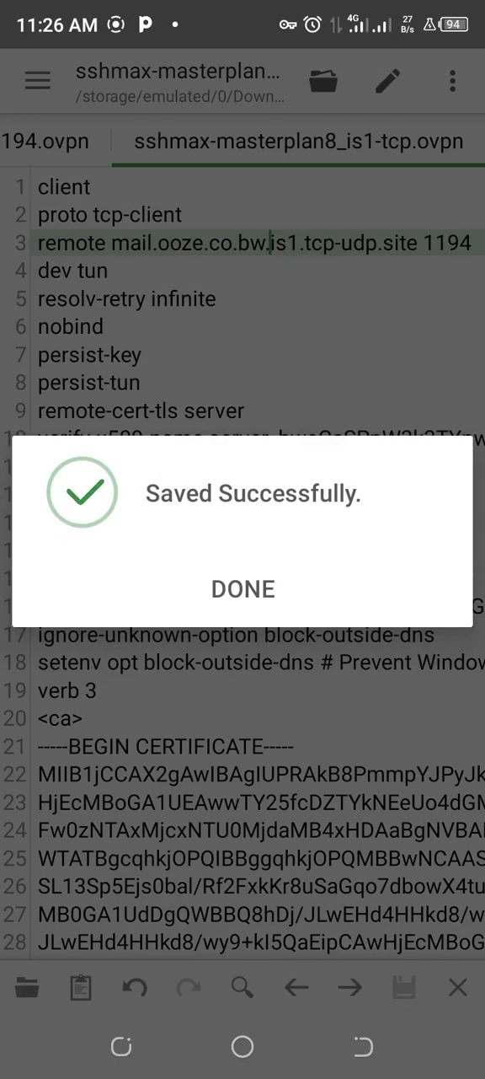
click(242, 588)
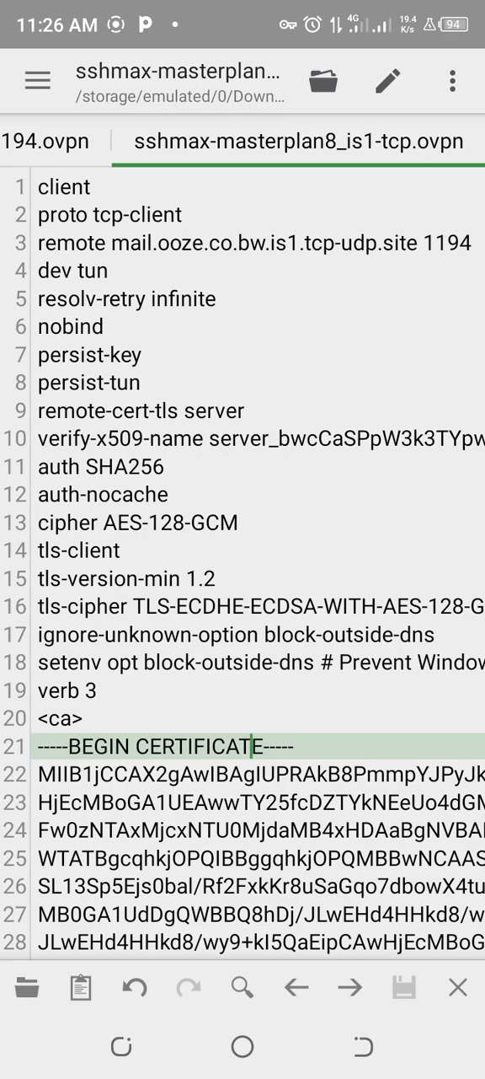
key(back)
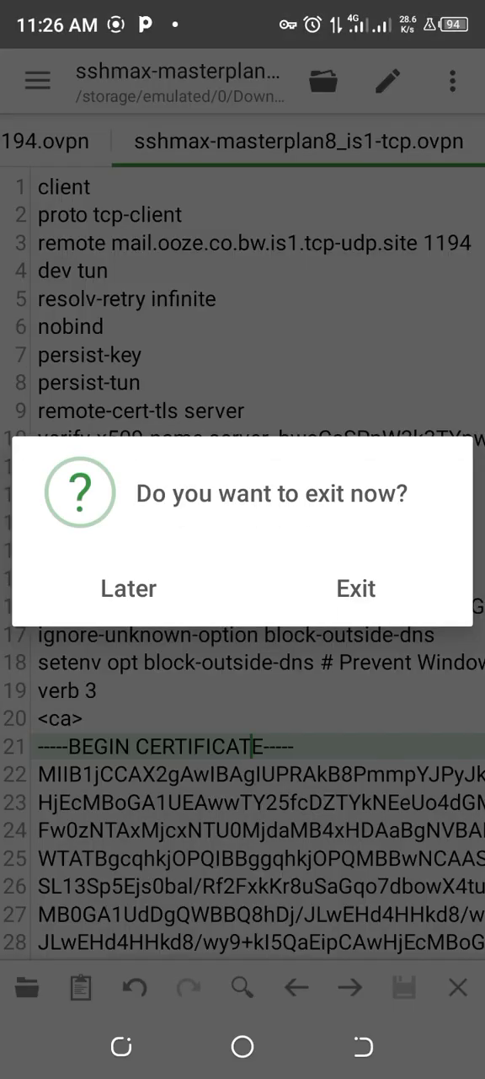
- Exit QuickEdit and accept importing the edited .ovpn profile into OpenVPN Connect
click(356, 588)
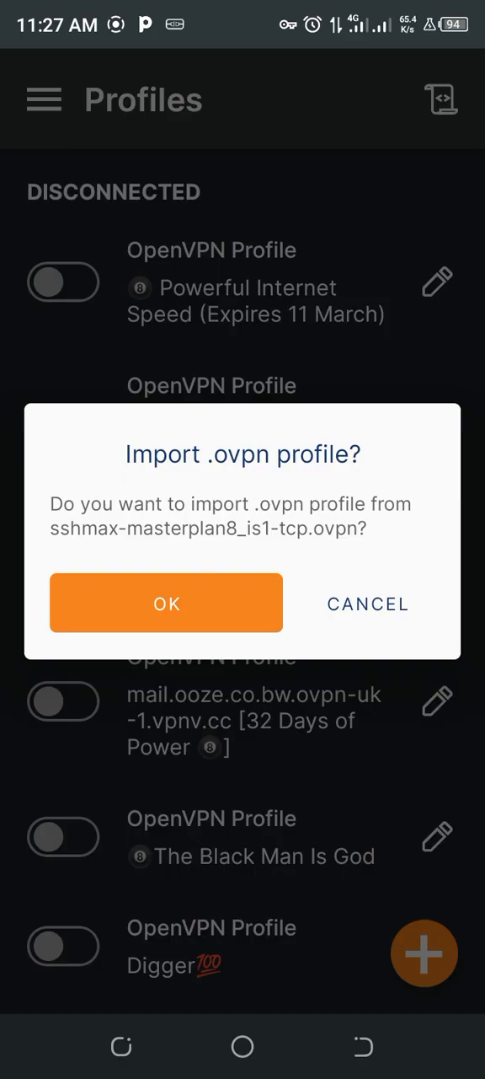
click(165, 603)
text(M)
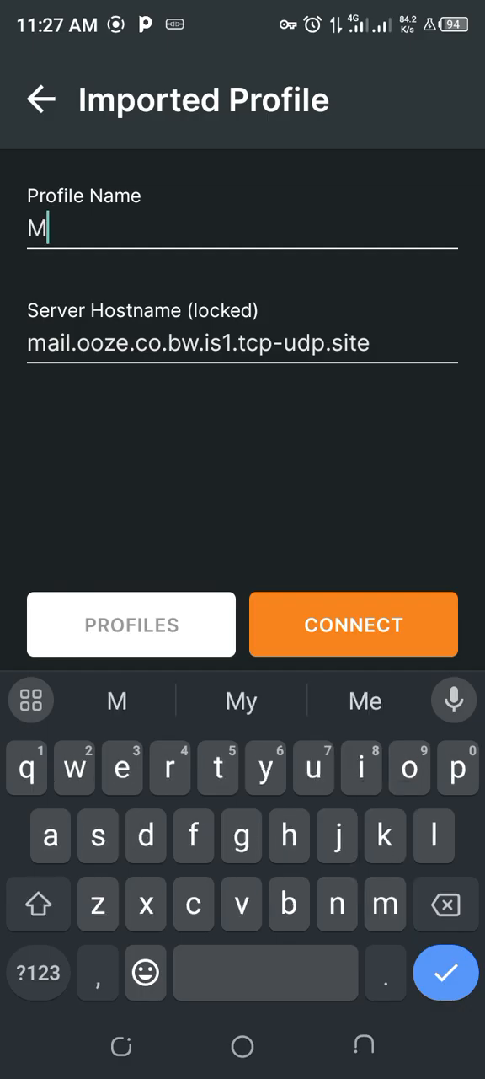
- Name the profile MasterPlan8 and toggle it on until it shows connected
text(aster)
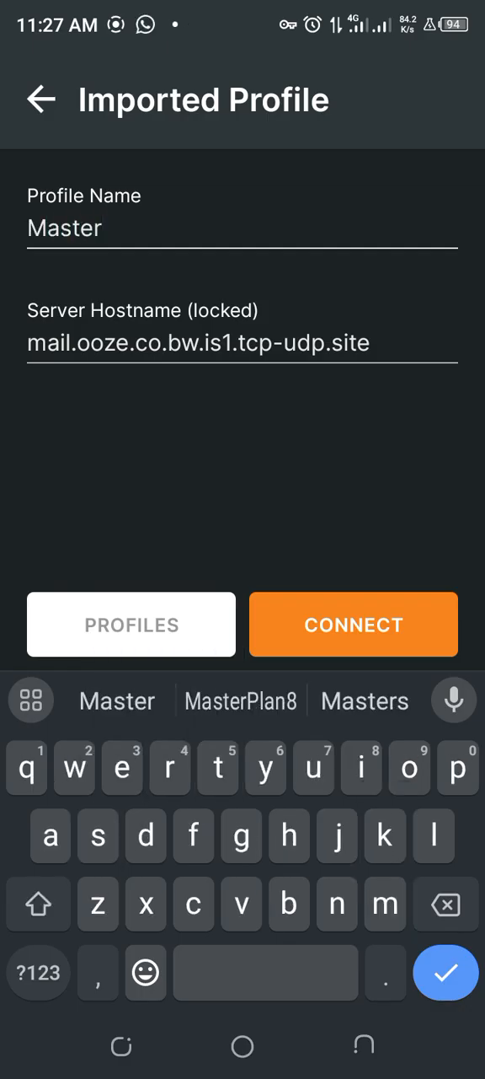
text(pl)
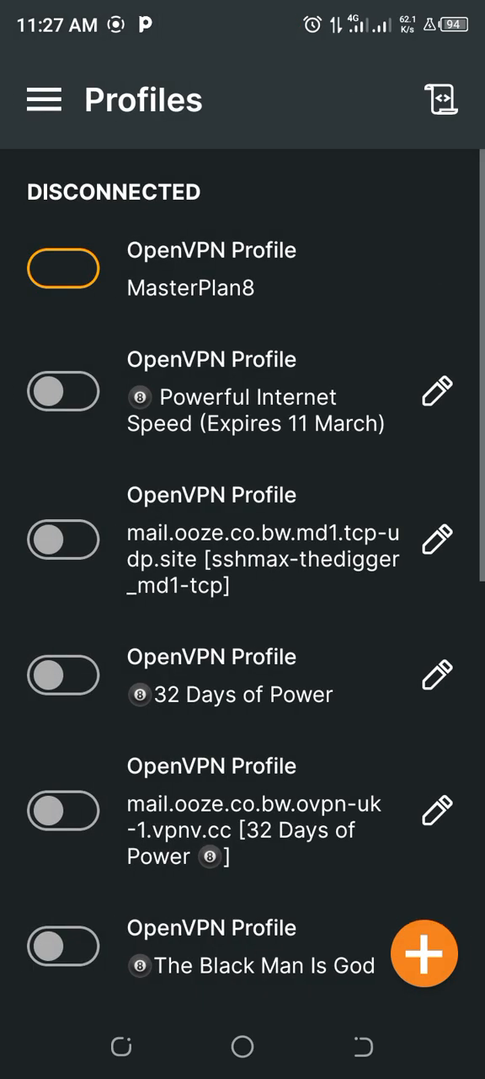
click(63, 268)
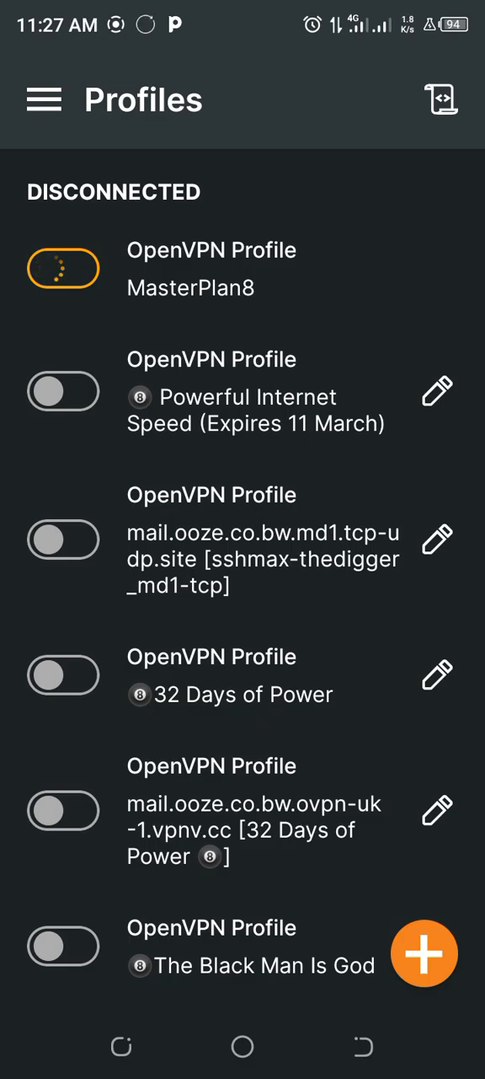
click(64, 268)
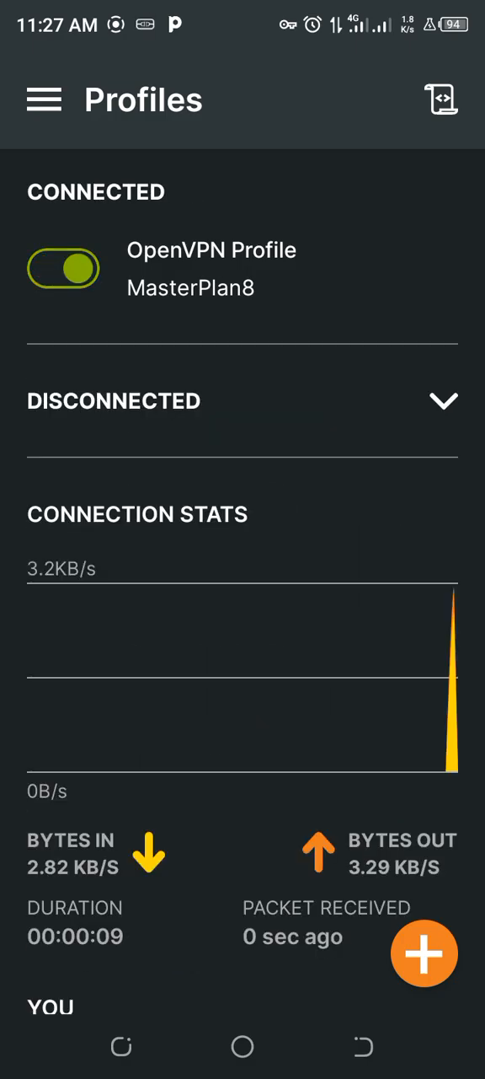